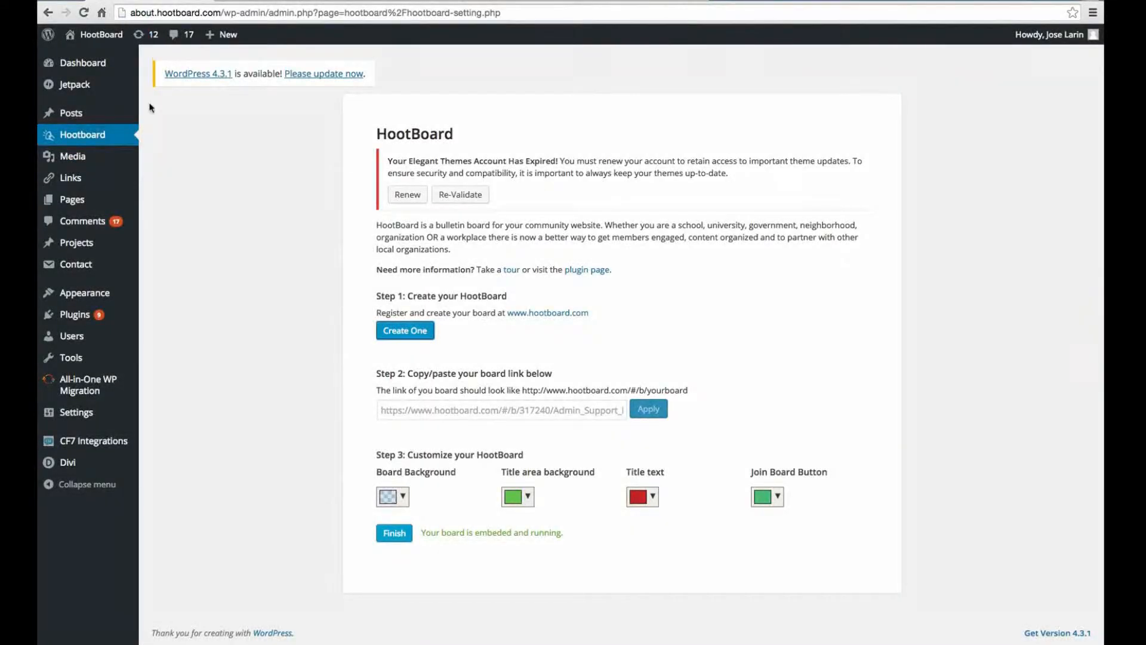
mouse_move(150, 113)
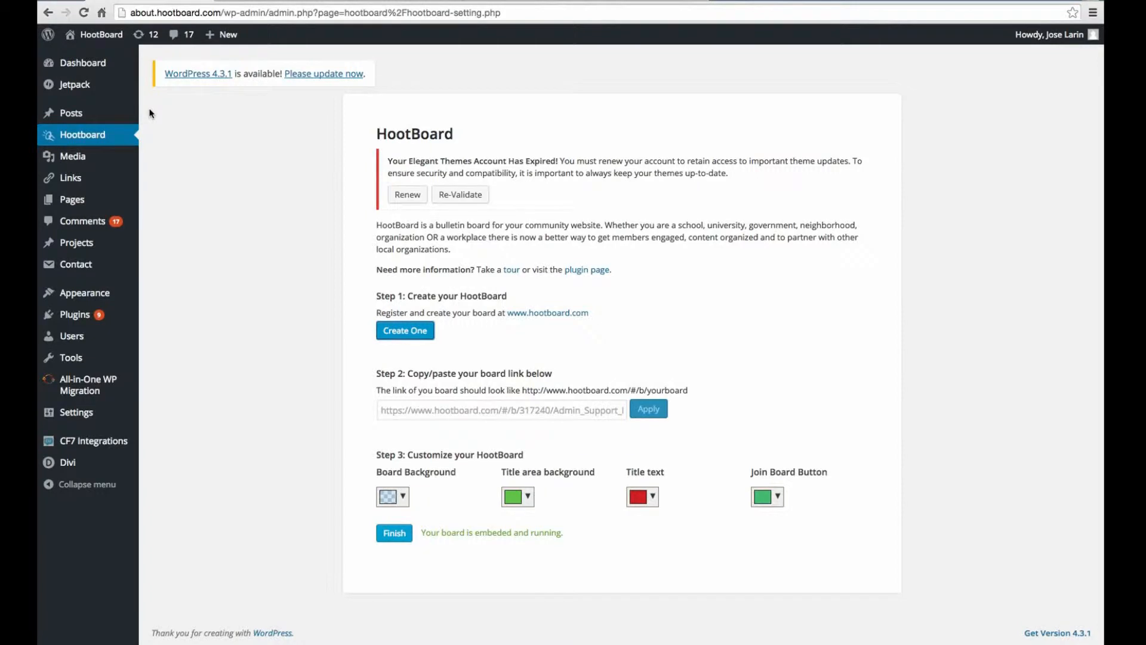
mouse_move(154, 134)
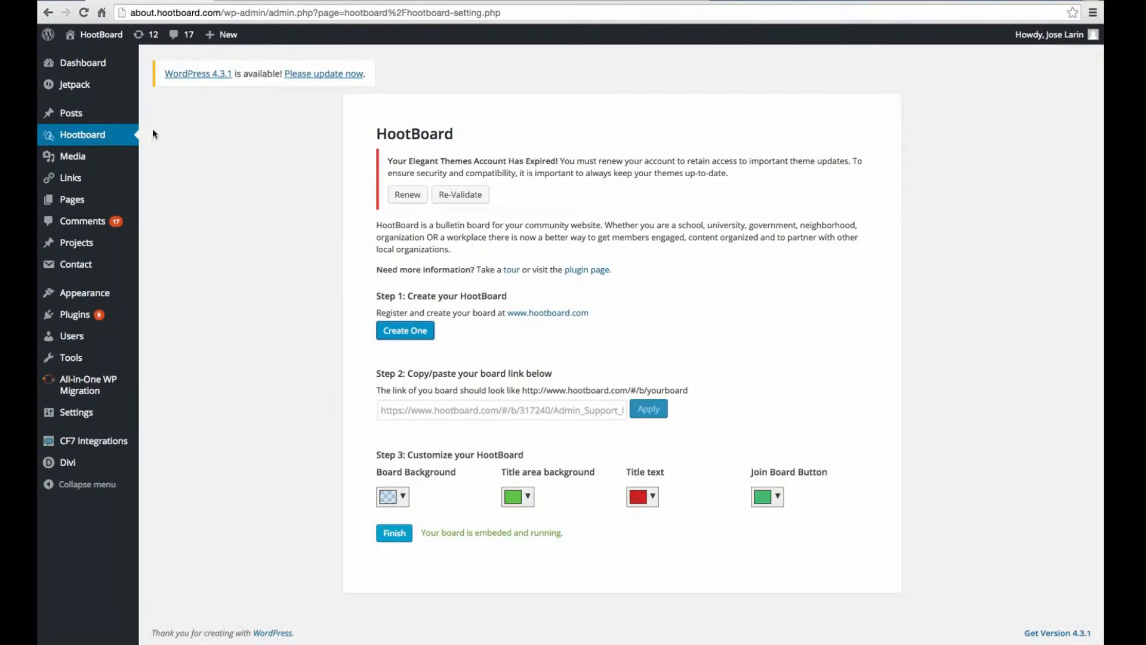
mouse_move(82, 135)
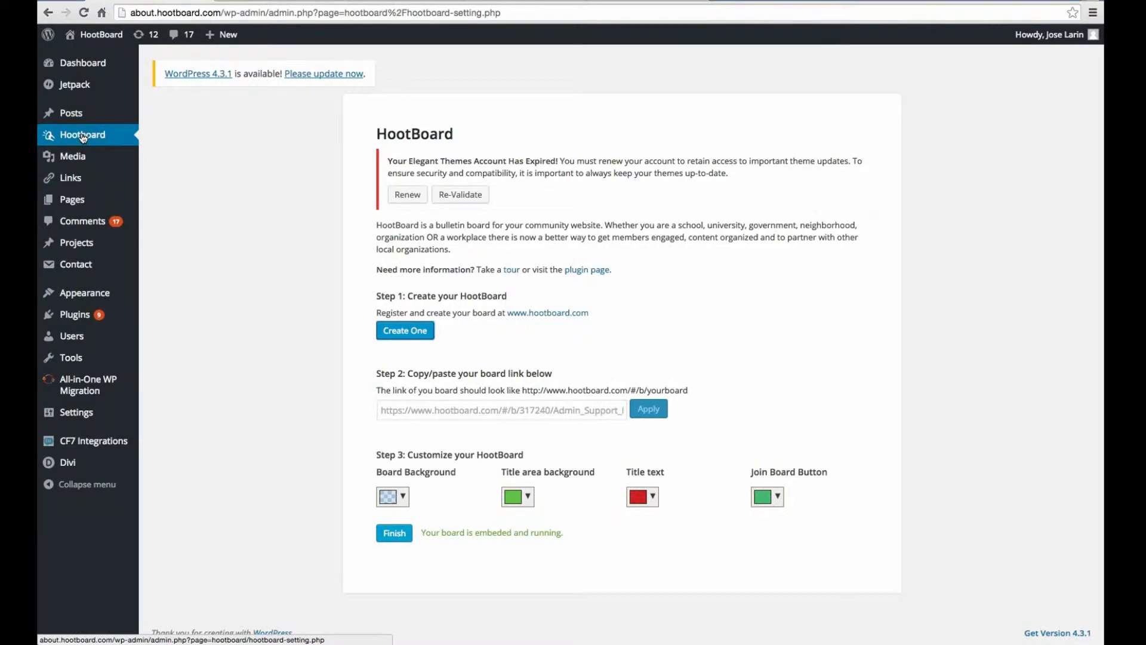
mouse_move(259, 225)
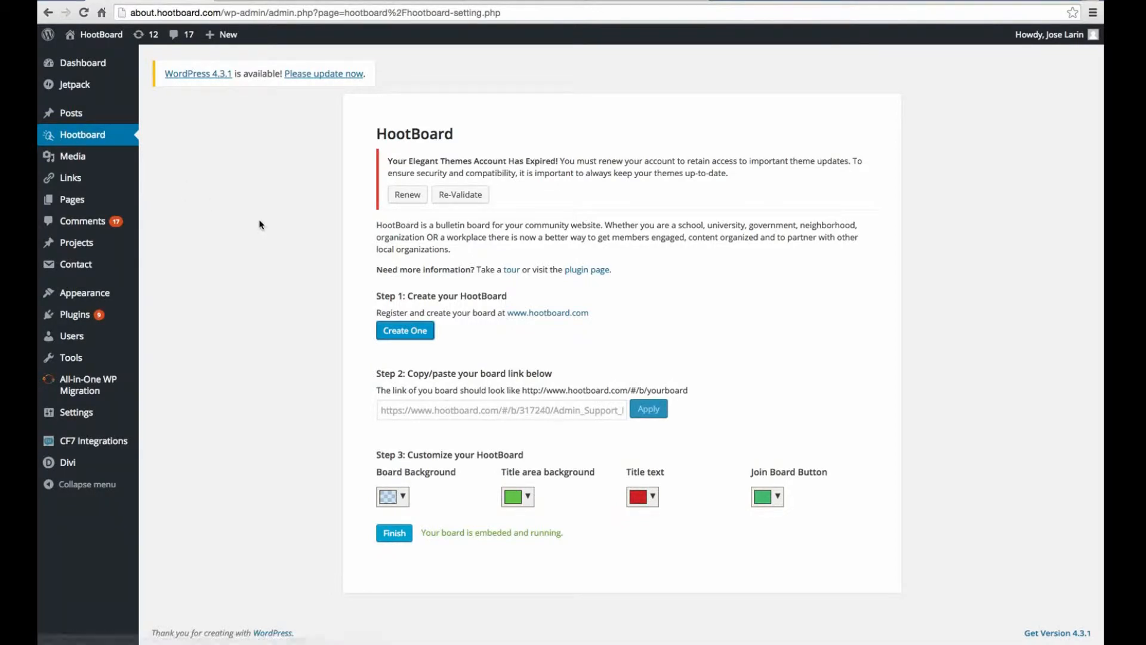
mouse_move(352, 287)
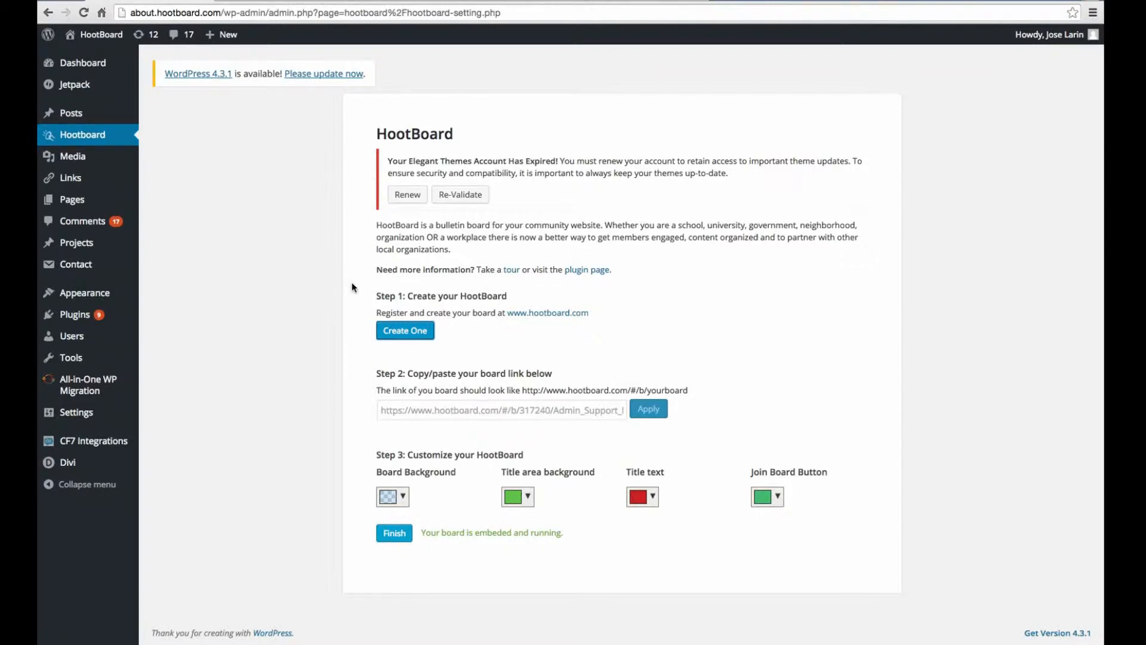
mouse_move(456, 318)
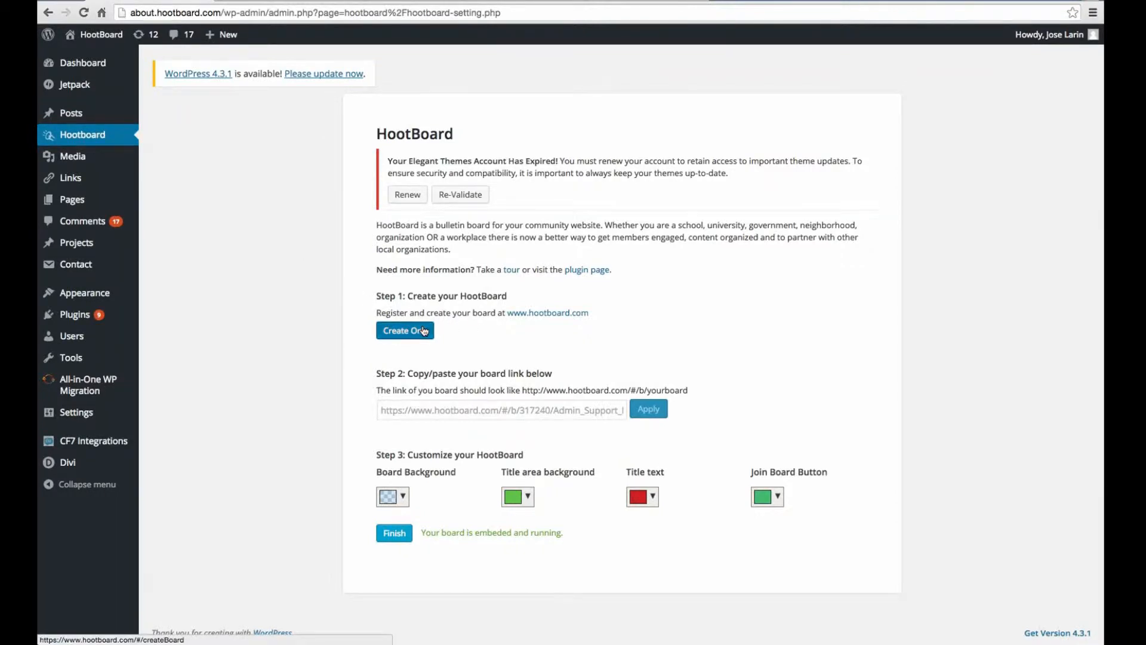
Go from Create One to the existing Admin Support HootBoard board with its posts showing
left_click(405, 331)
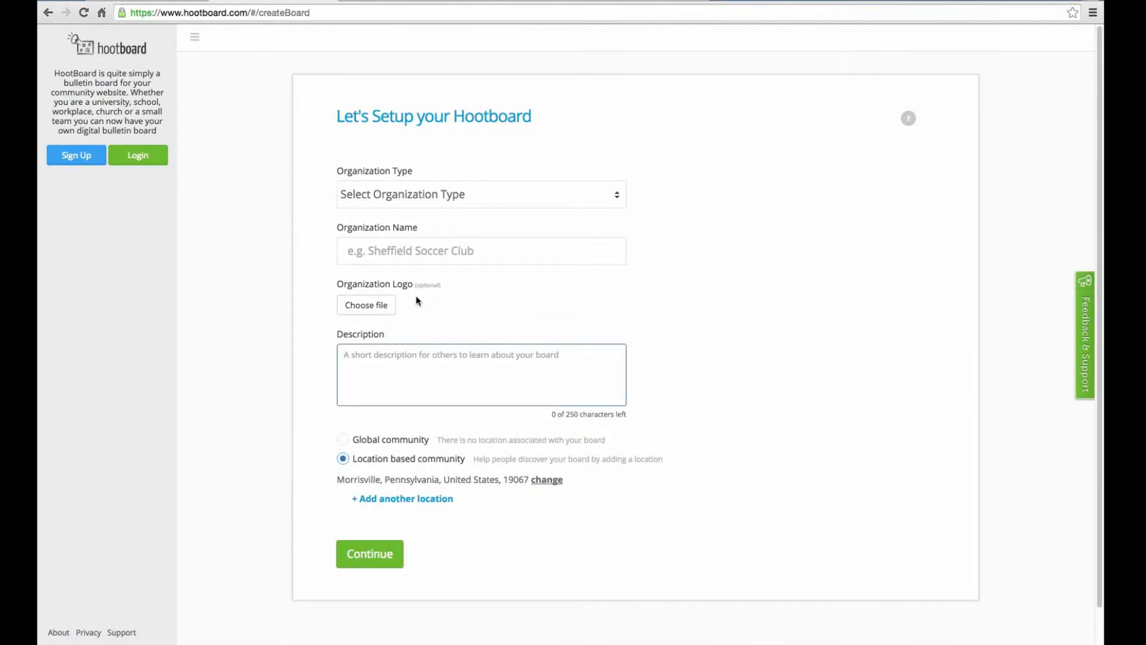
left_click(369, 553)
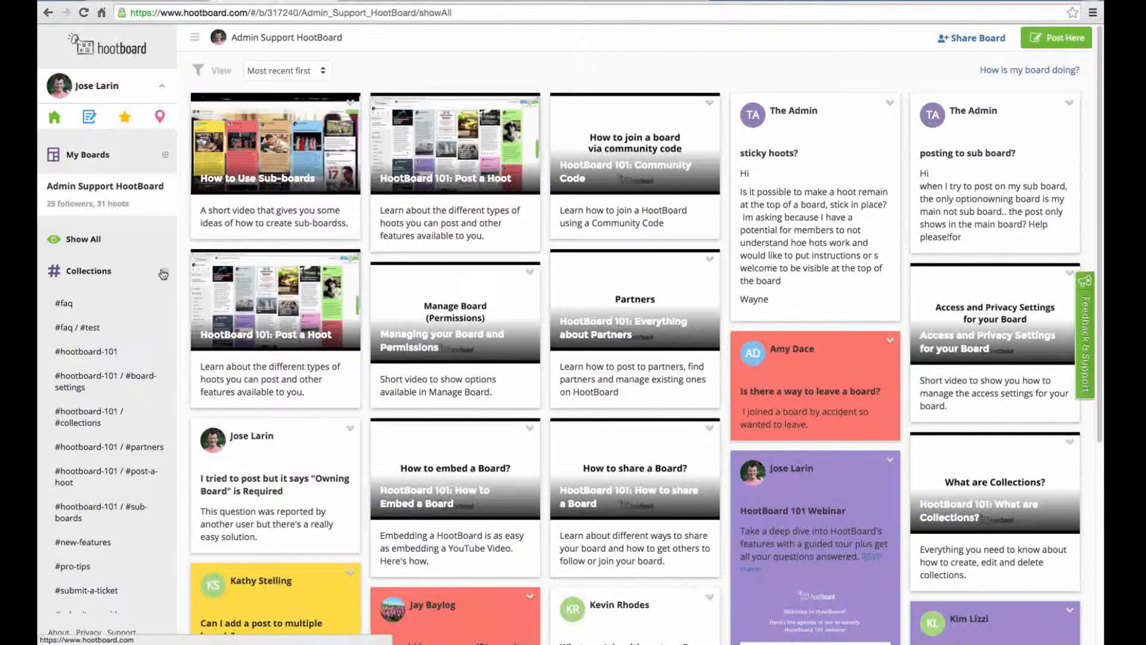
Expand Collections in the sidebar and filter the board to the #faq collection posts
left_click(86, 271)
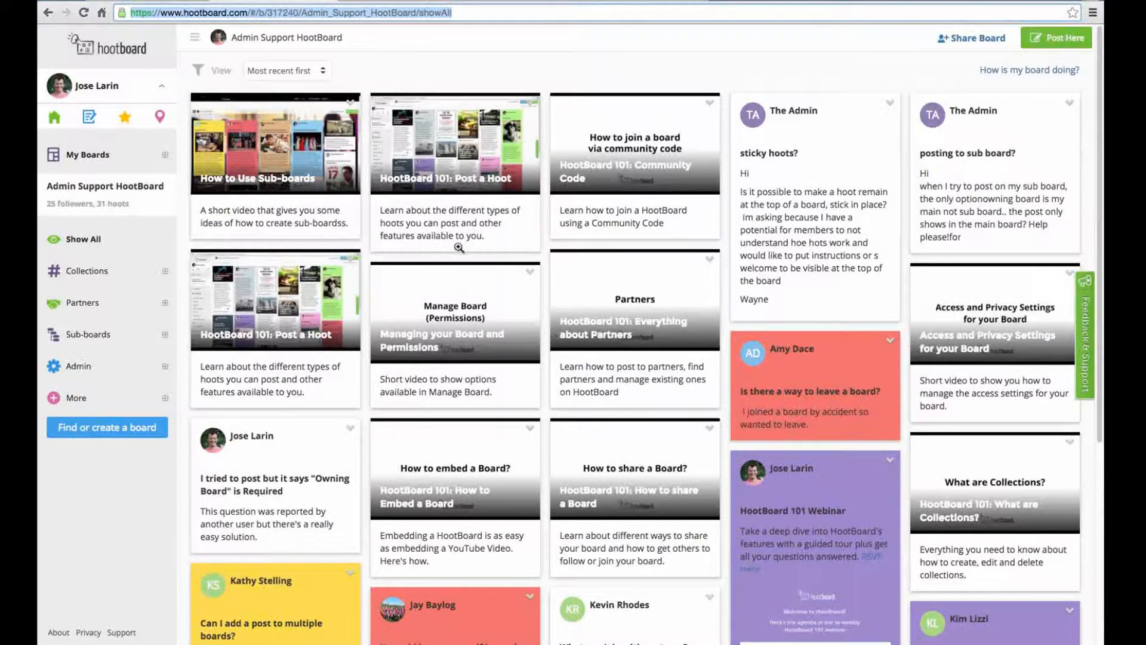
mouse_move(227, 305)
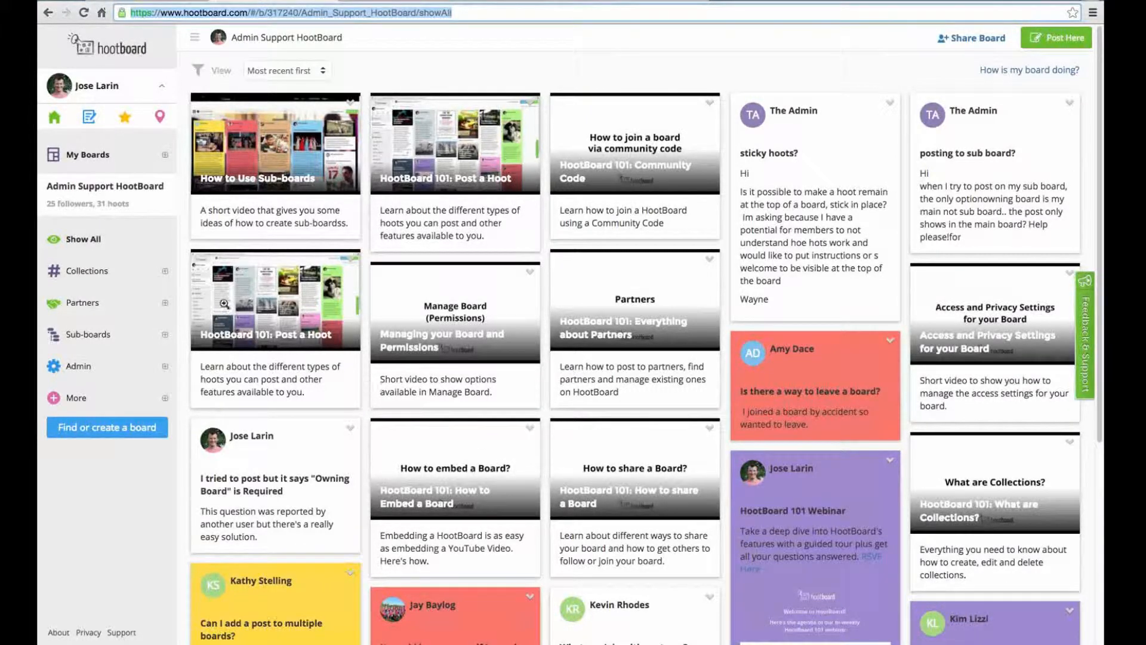
left_click(165, 271)
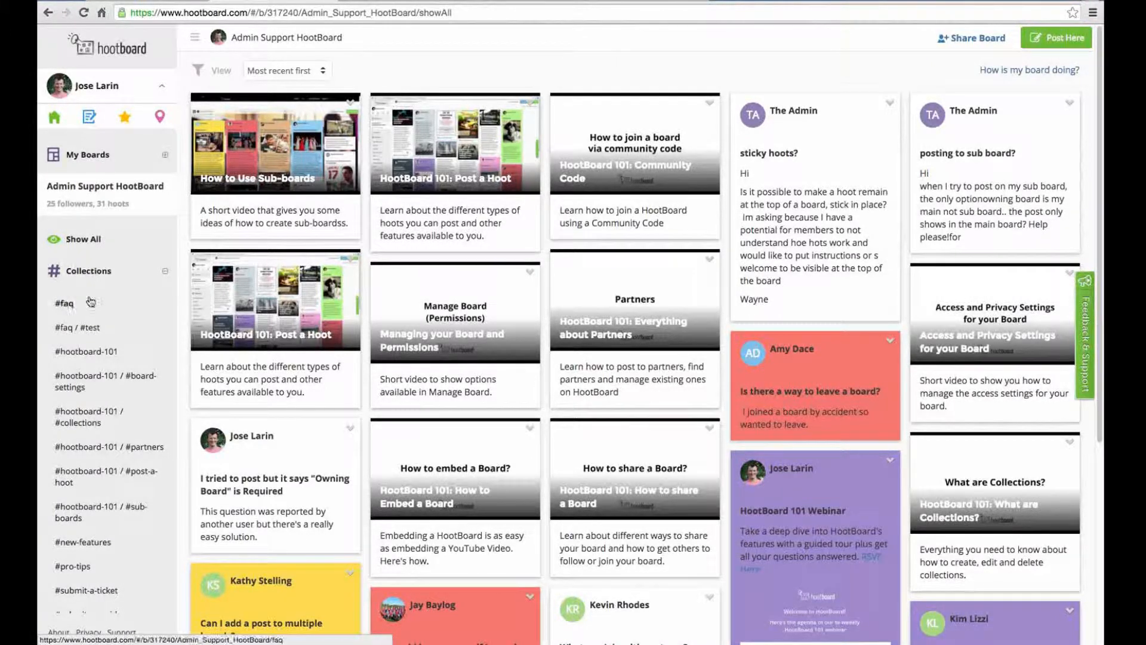
mouse_move(91, 303)
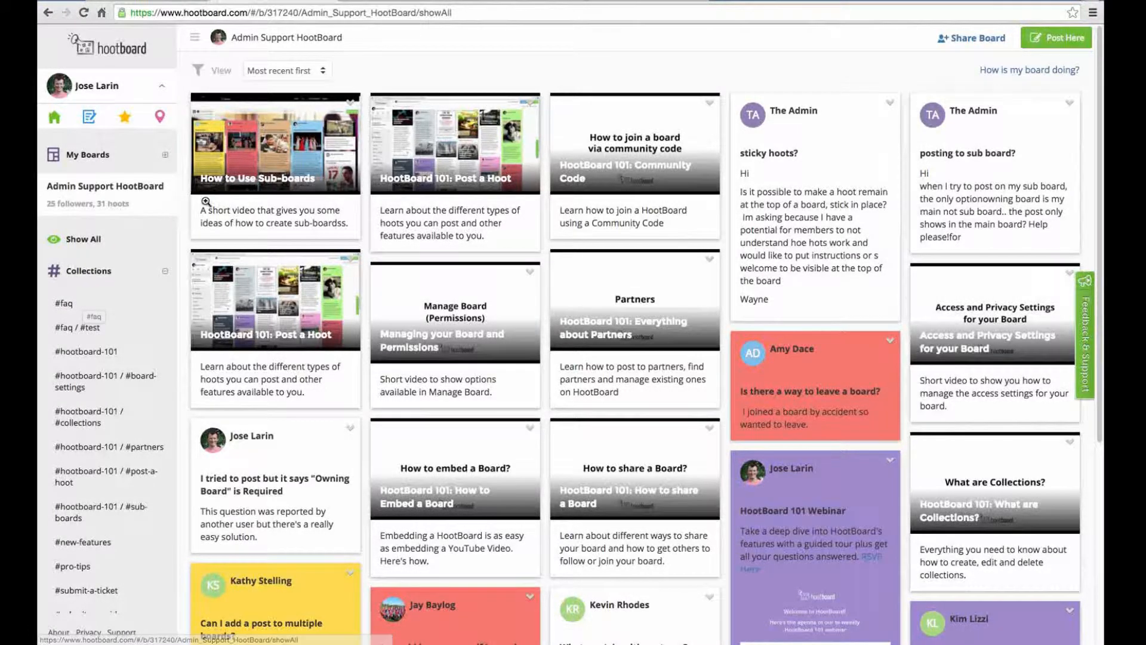
left_click(65, 303)
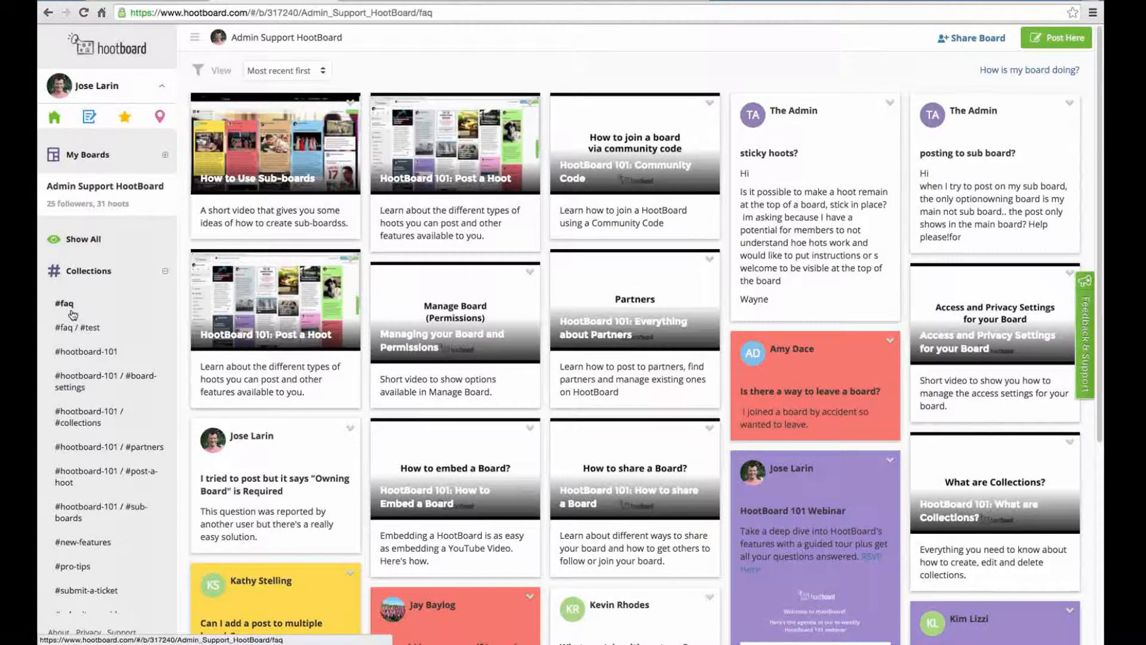
left_click(64, 303)
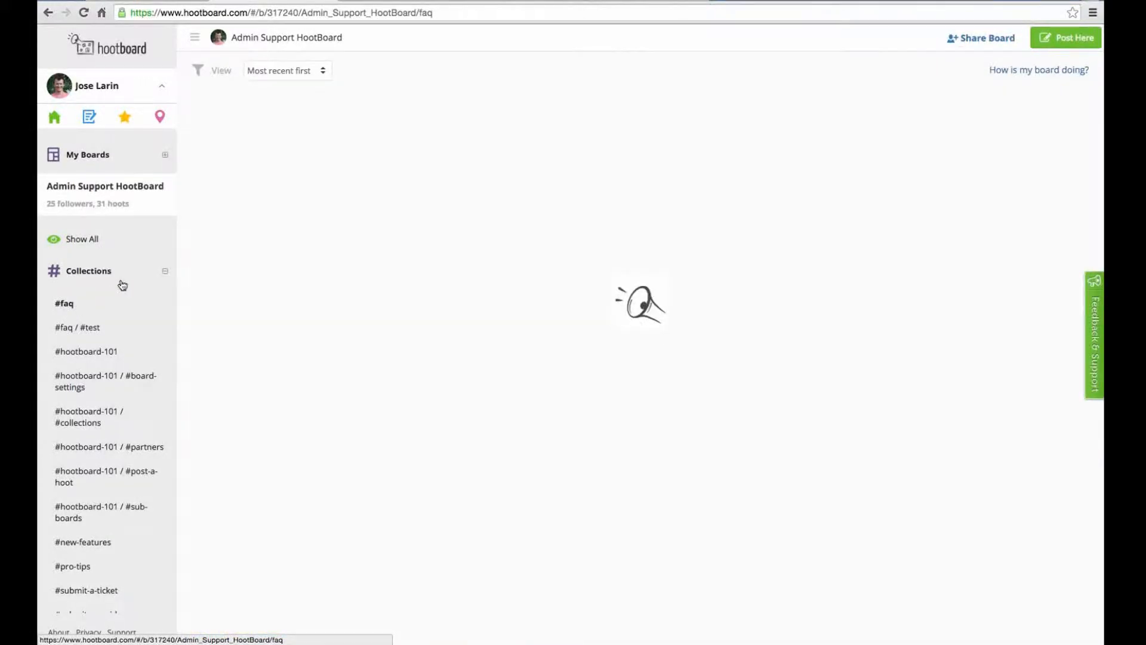
left_click(63, 302)
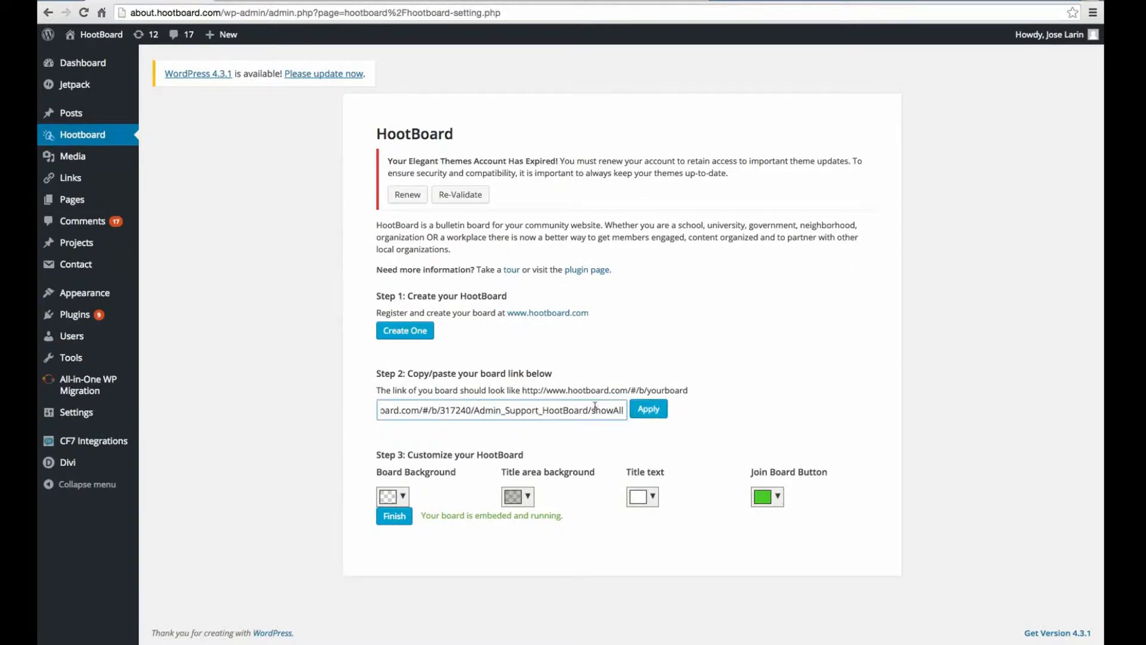
Apply the pasted Admin Support board URL in the Step 2 link field
left_click(648, 408)
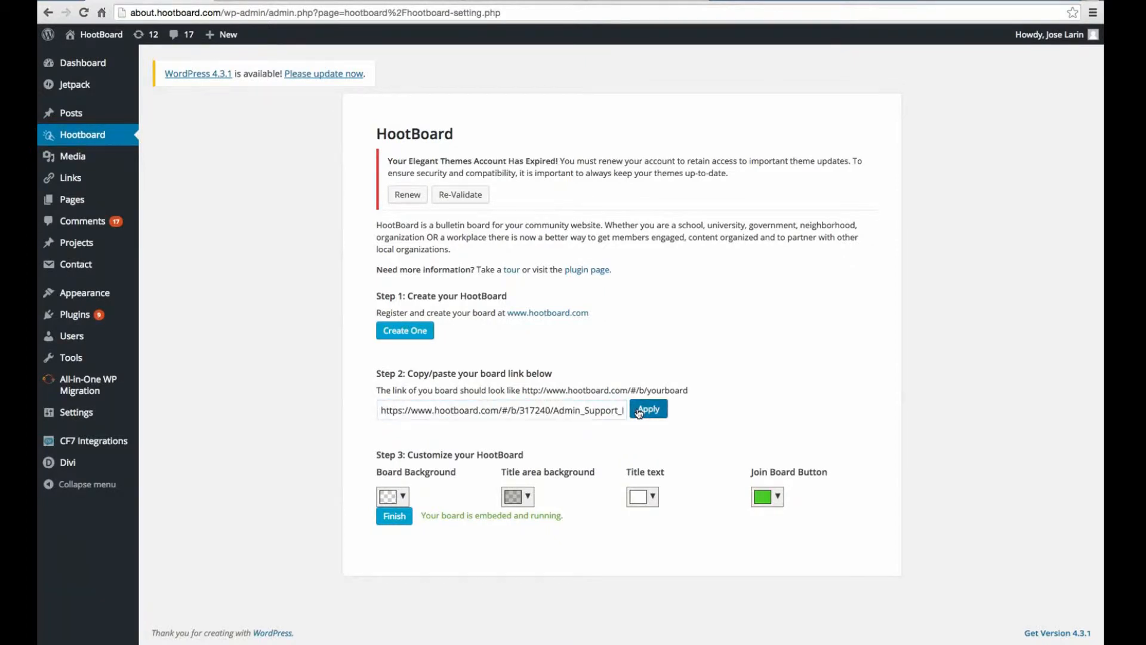
left_click(647, 409)
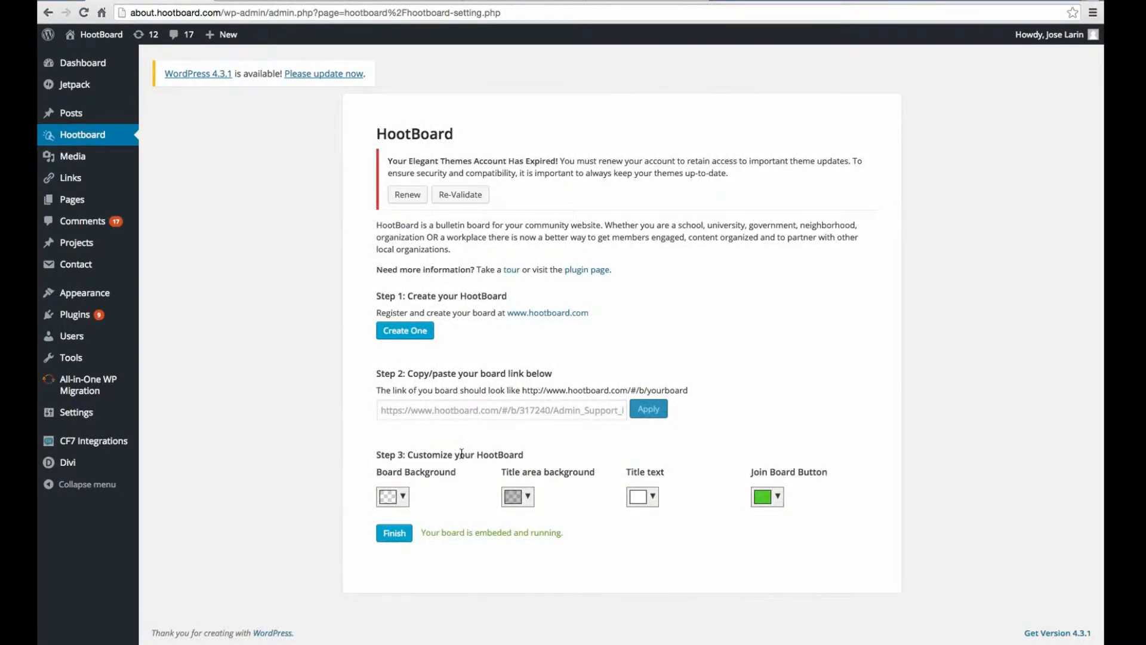
mouse_move(414, 486)
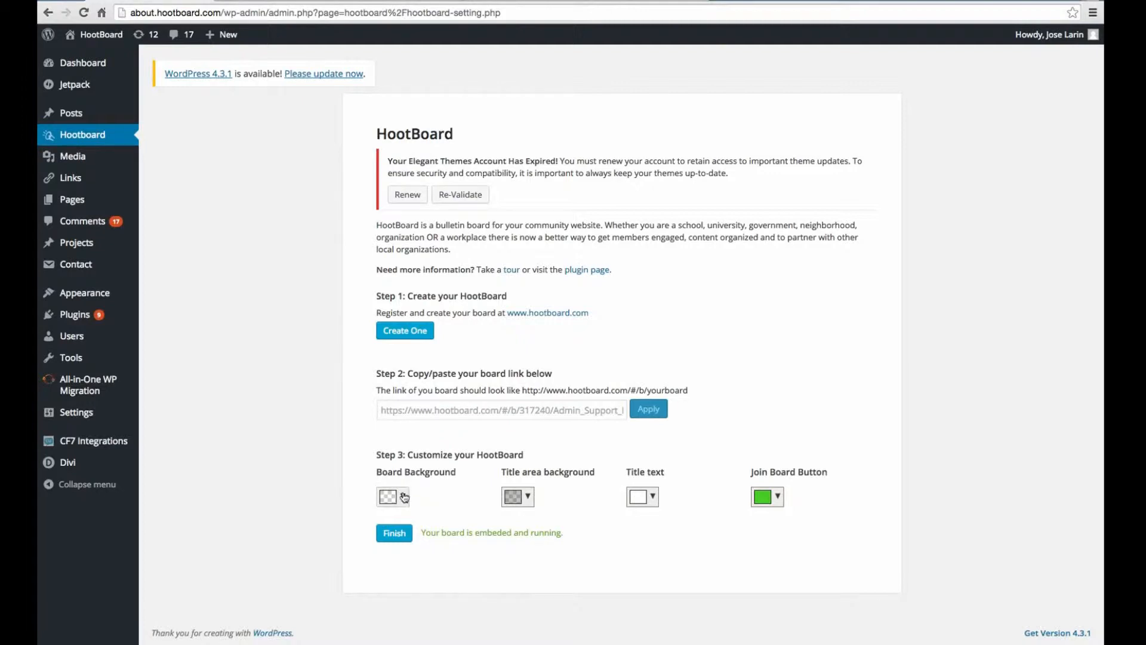
Explore the Board Background colour picker and its transparency, leaving the colour unchanged
left_click(388, 497)
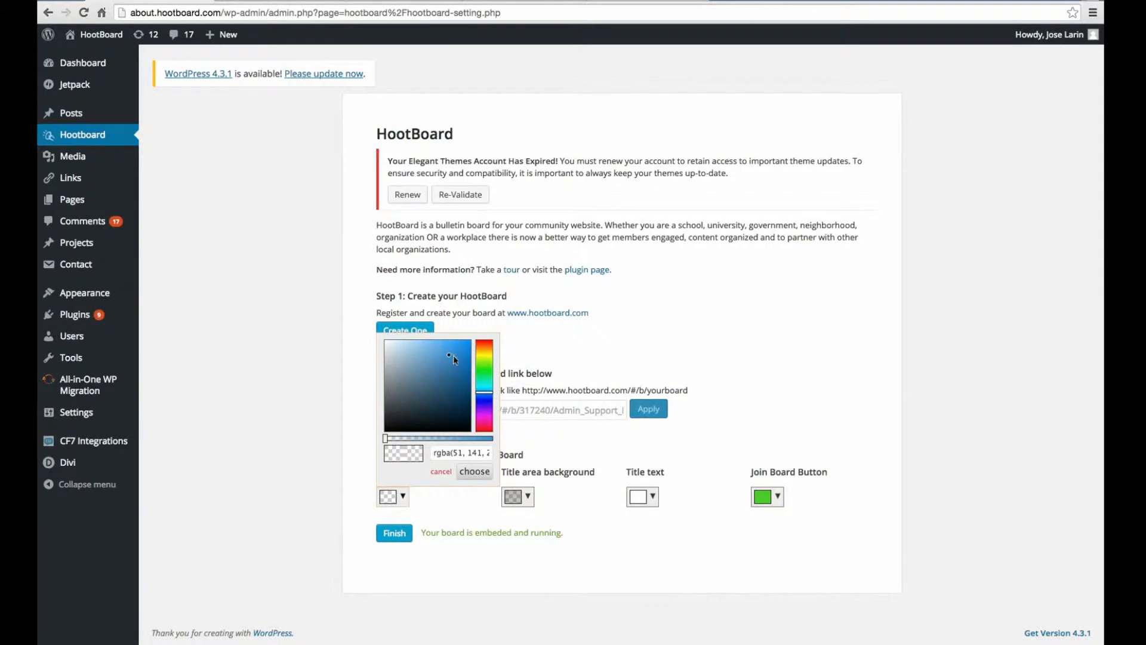
mouse_move(450, 360)
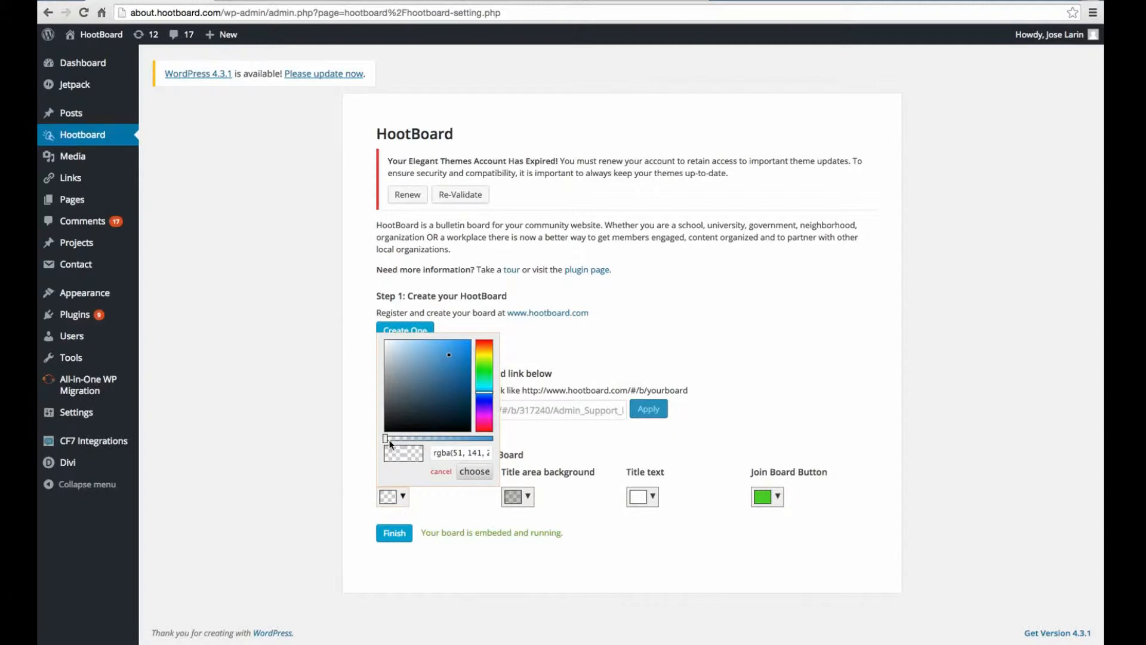
left_click(441, 470)
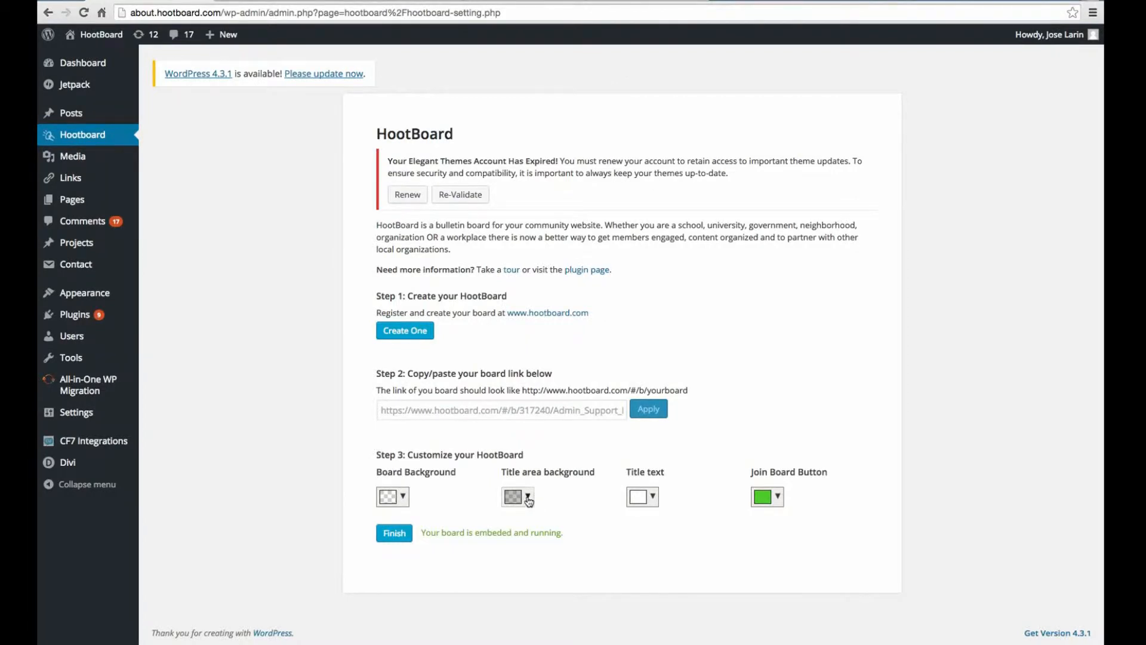
mouse_move(533, 479)
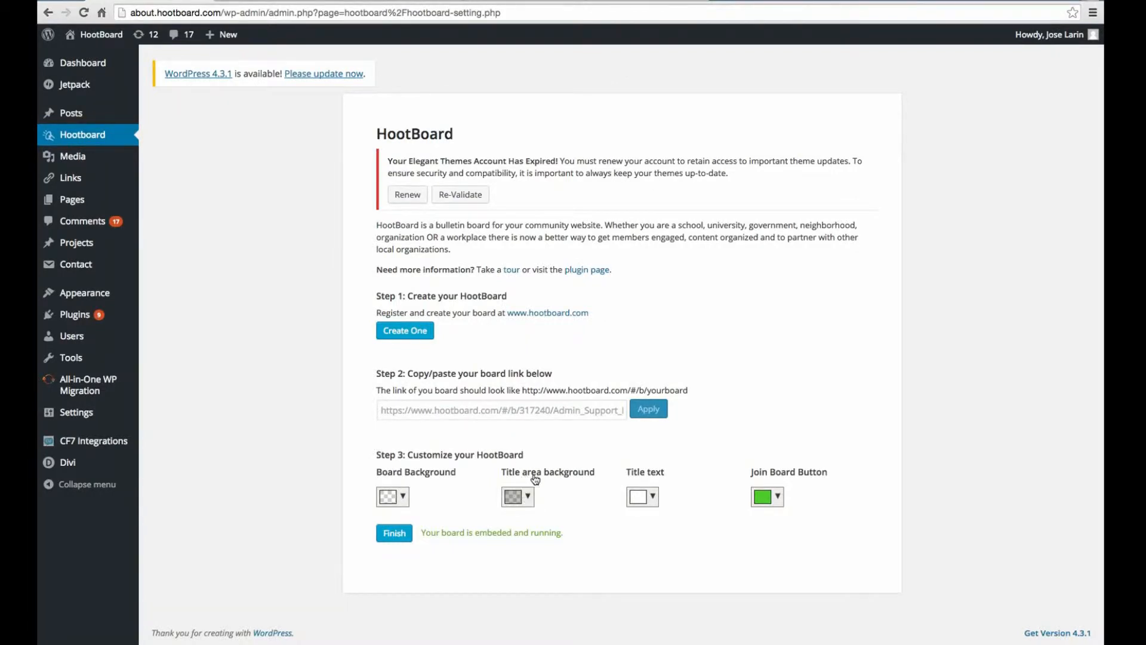
mouse_move(708, 479)
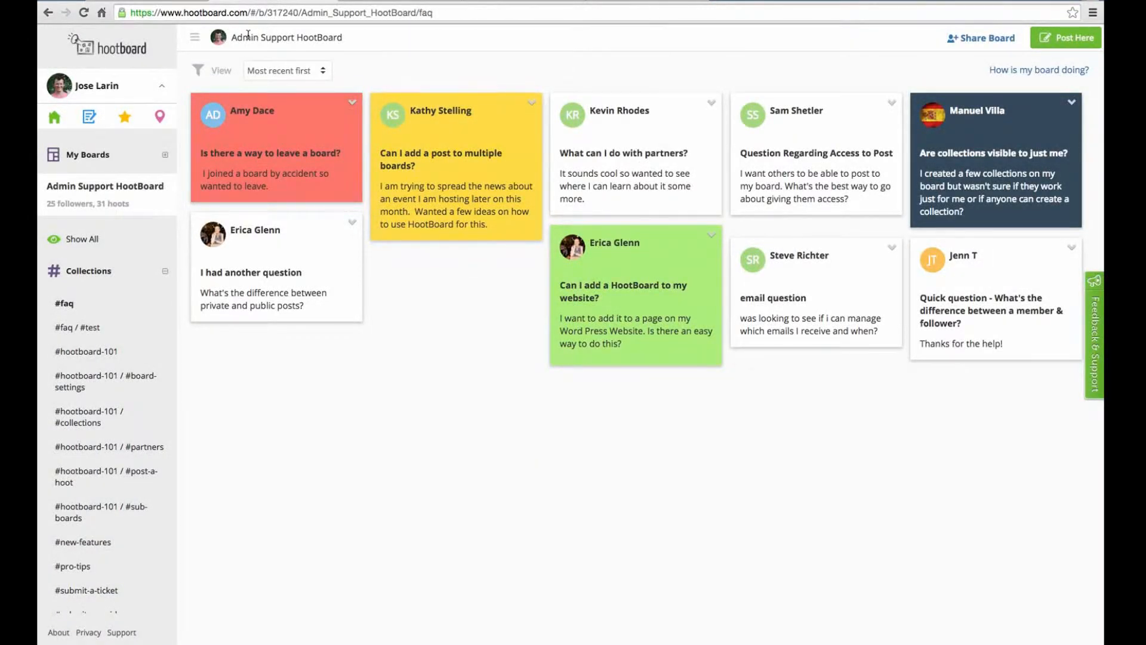
mouse_move(427, 43)
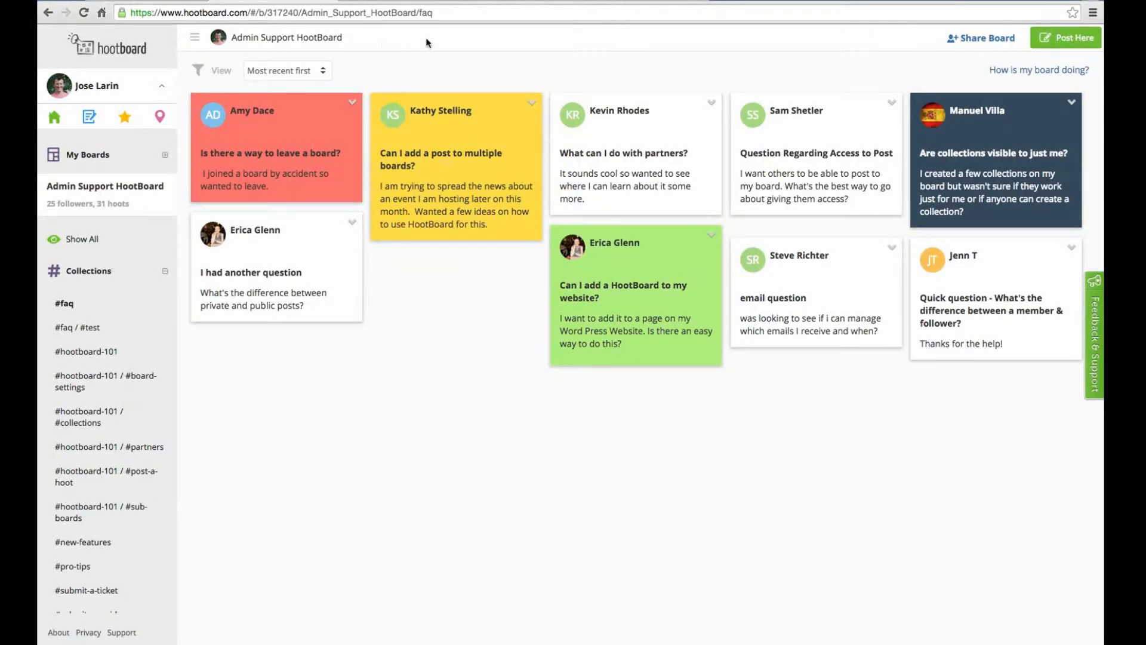
mouse_move(1064, 37)
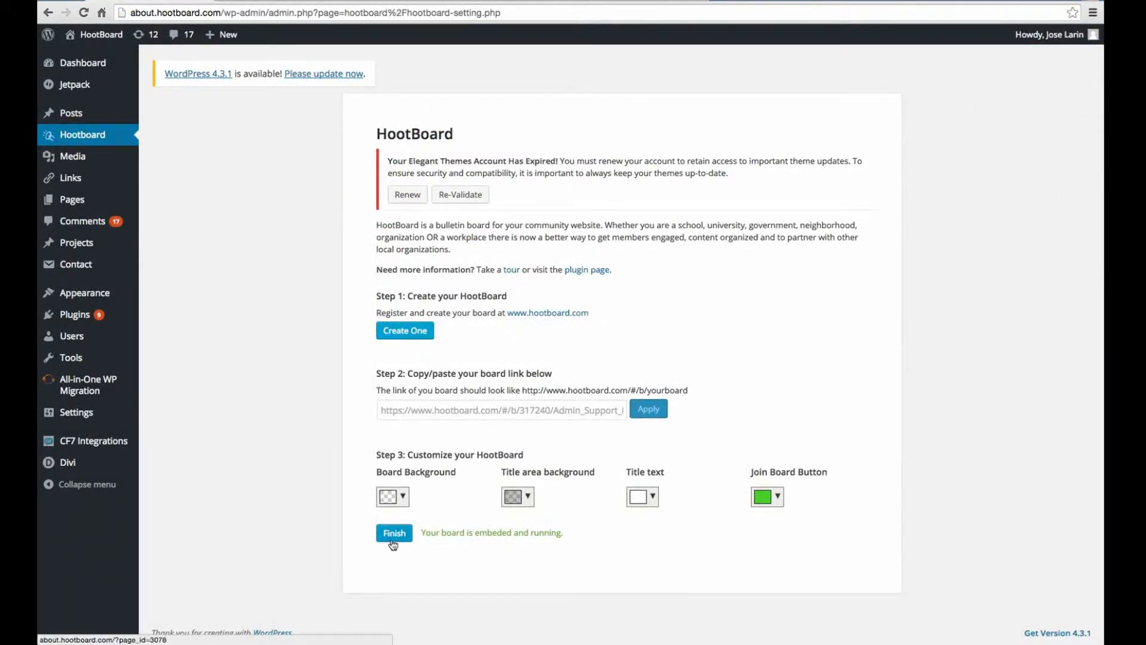
Finish the HootBoard setup and scroll through the page preview showing the embedded board
left_click(394, 532)
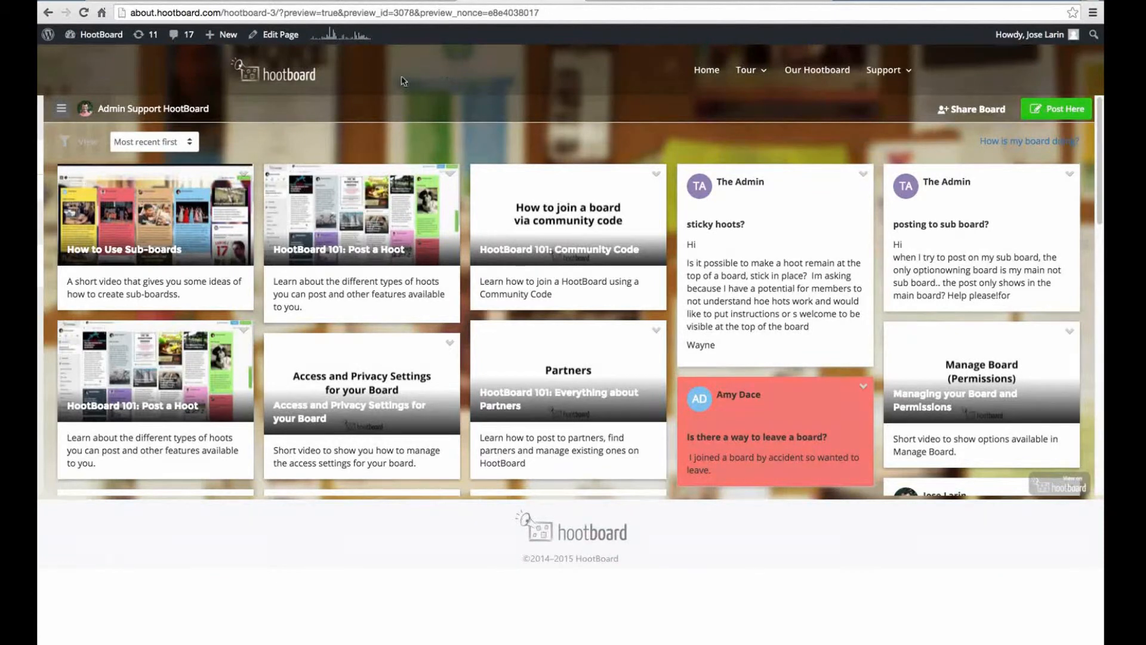
mouse_move(406, 115)
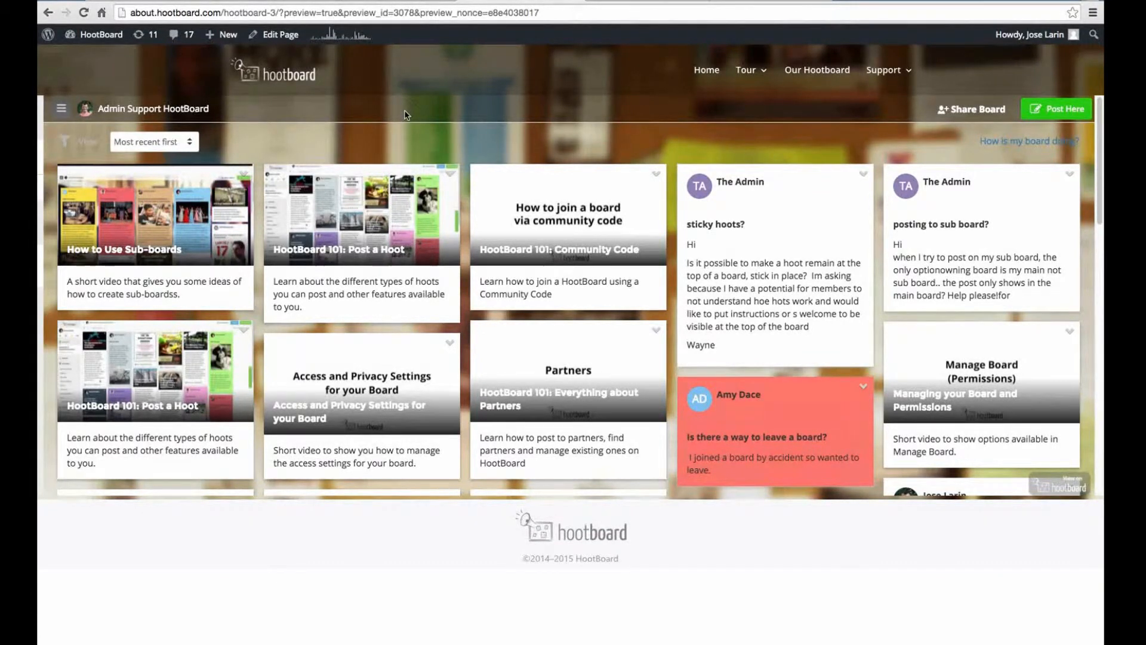
mouse_move(396, 139)
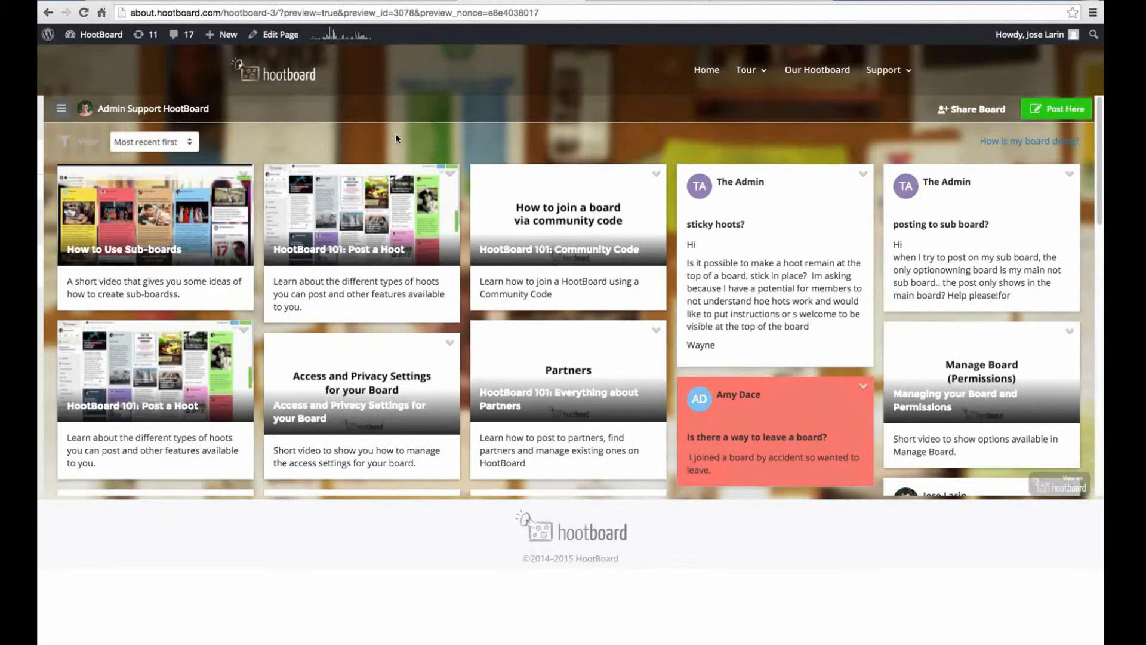
mouse_move(422, 132)
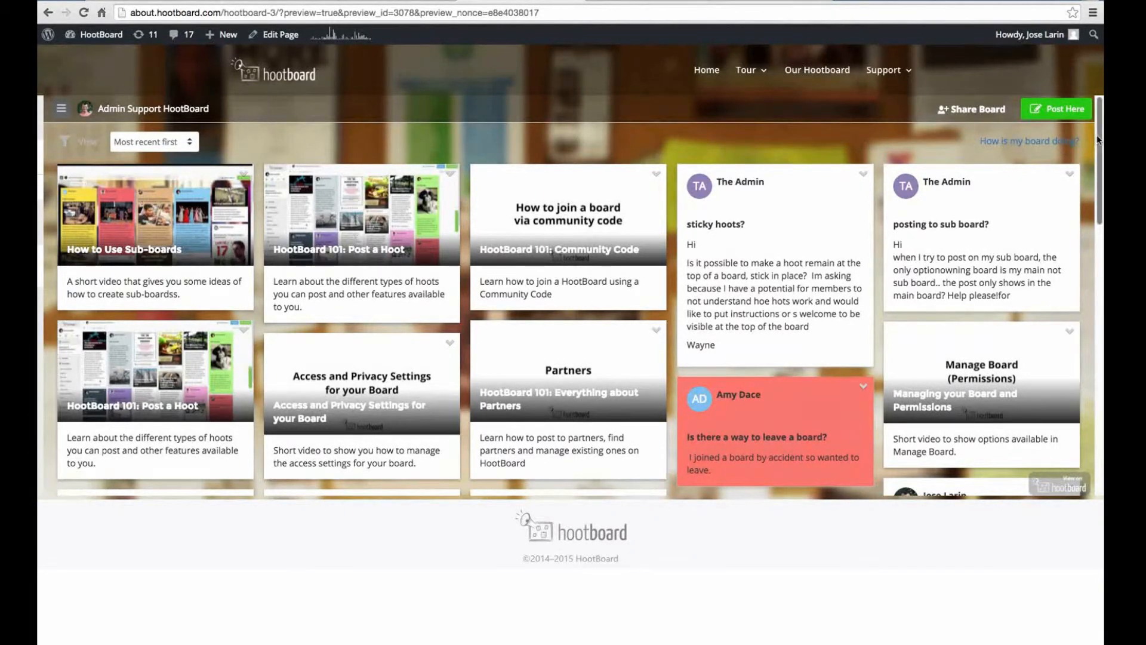
scroll("down", 3)
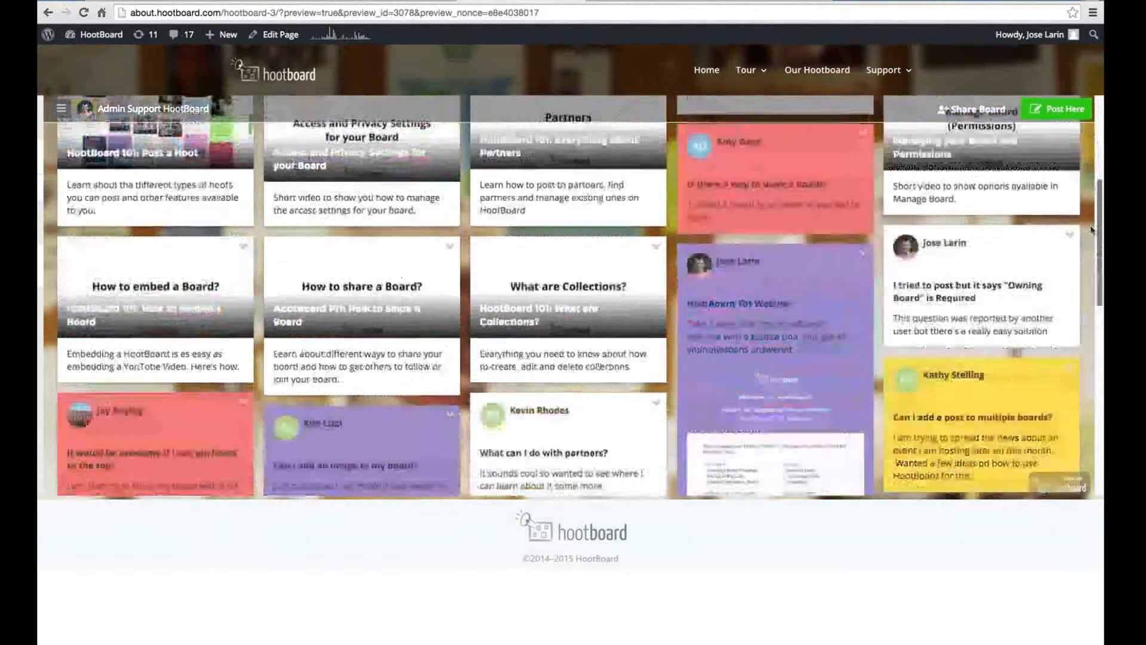
scroll("down", 3)
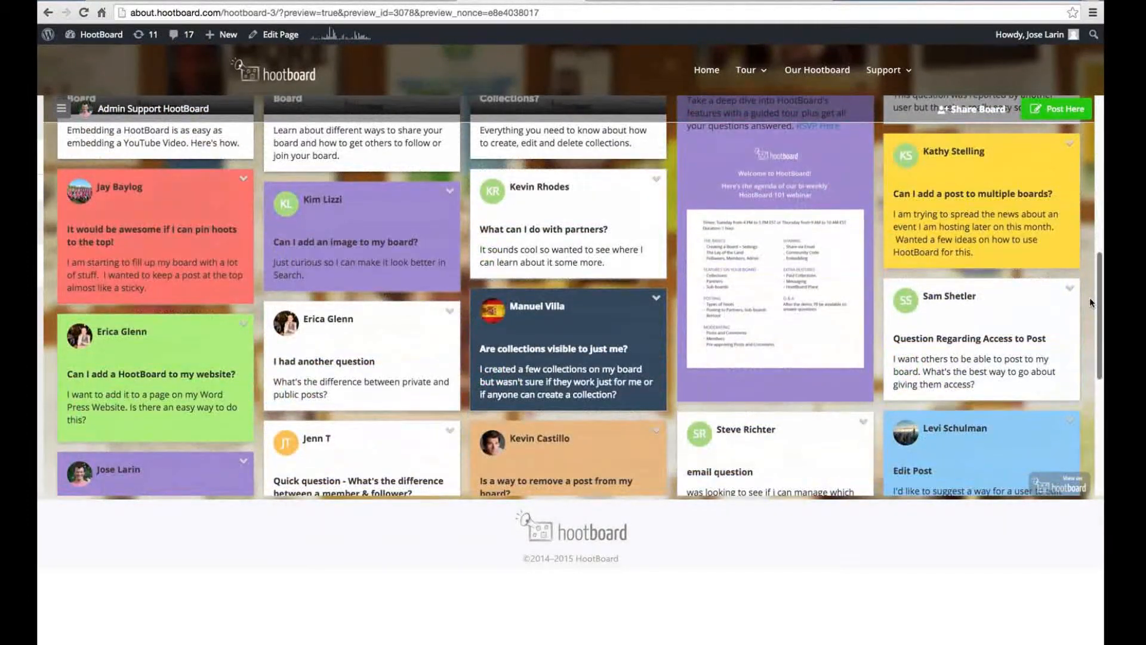
scroll("down", 3)
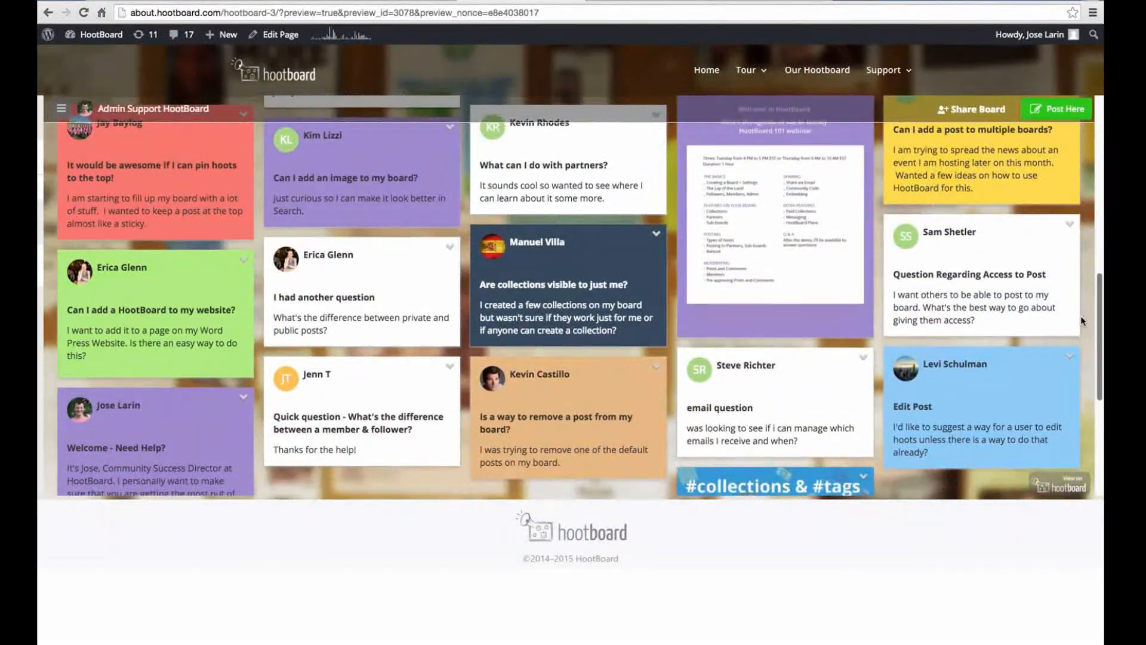
scroll("down", 3)
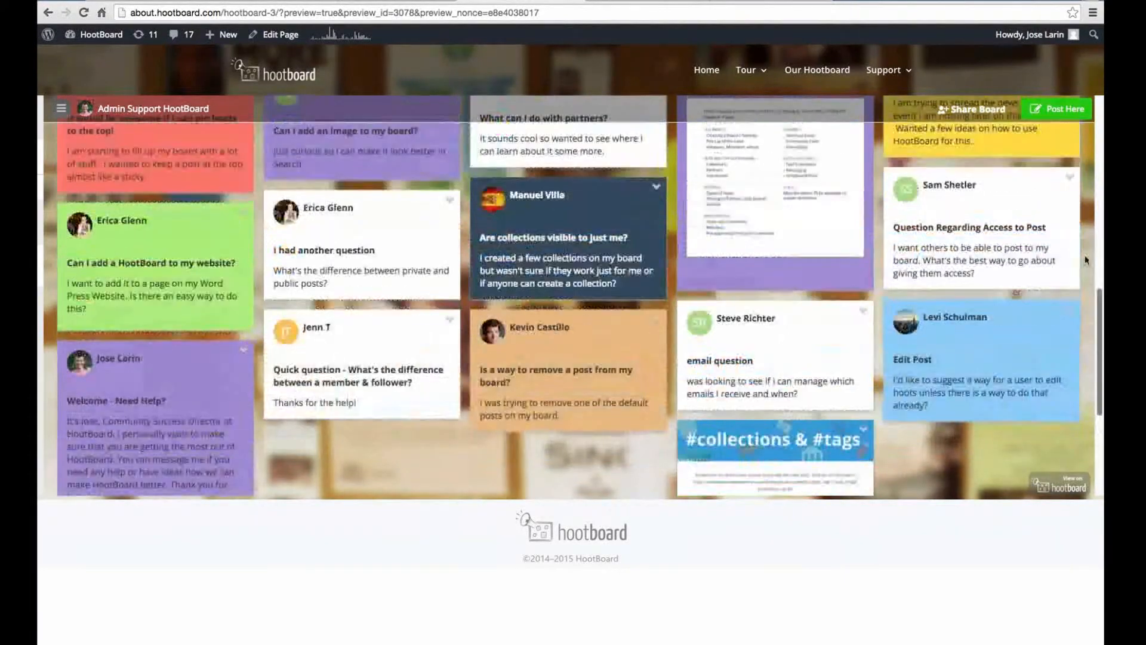
scroll("up", 3)
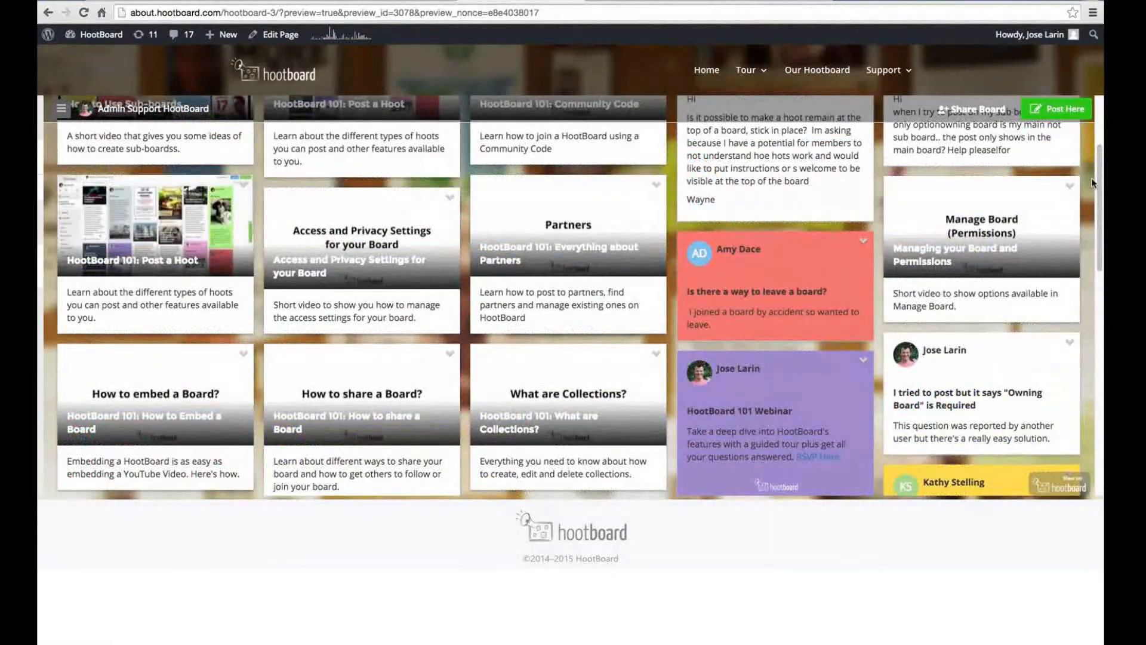
scroll("up", 3)
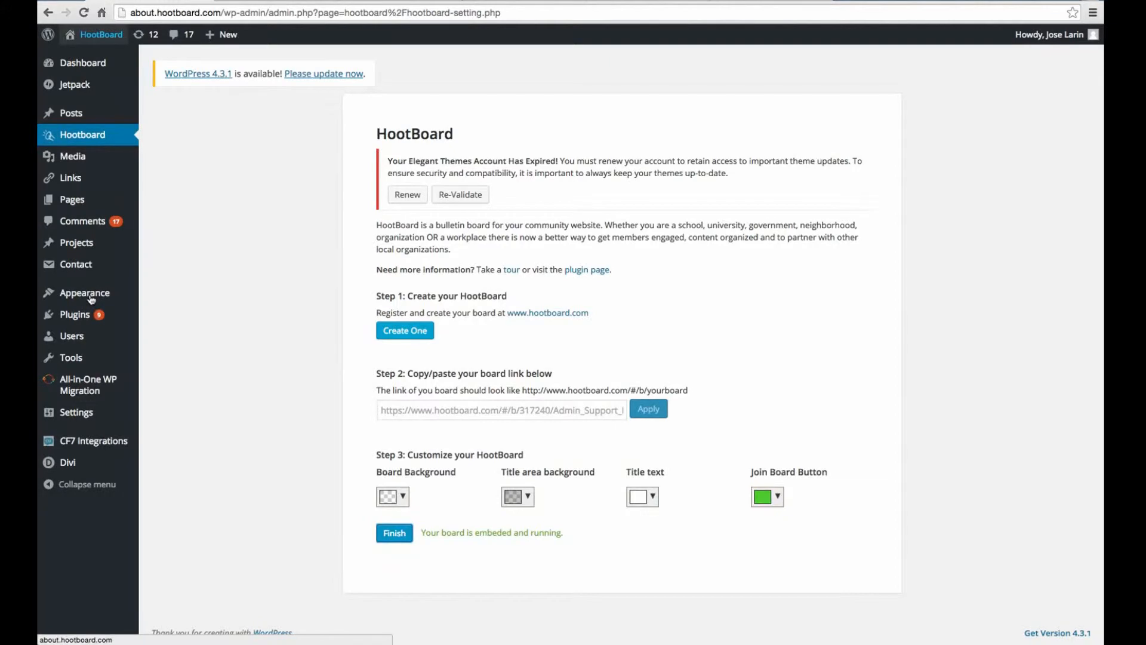
mouse_move(86, 210)
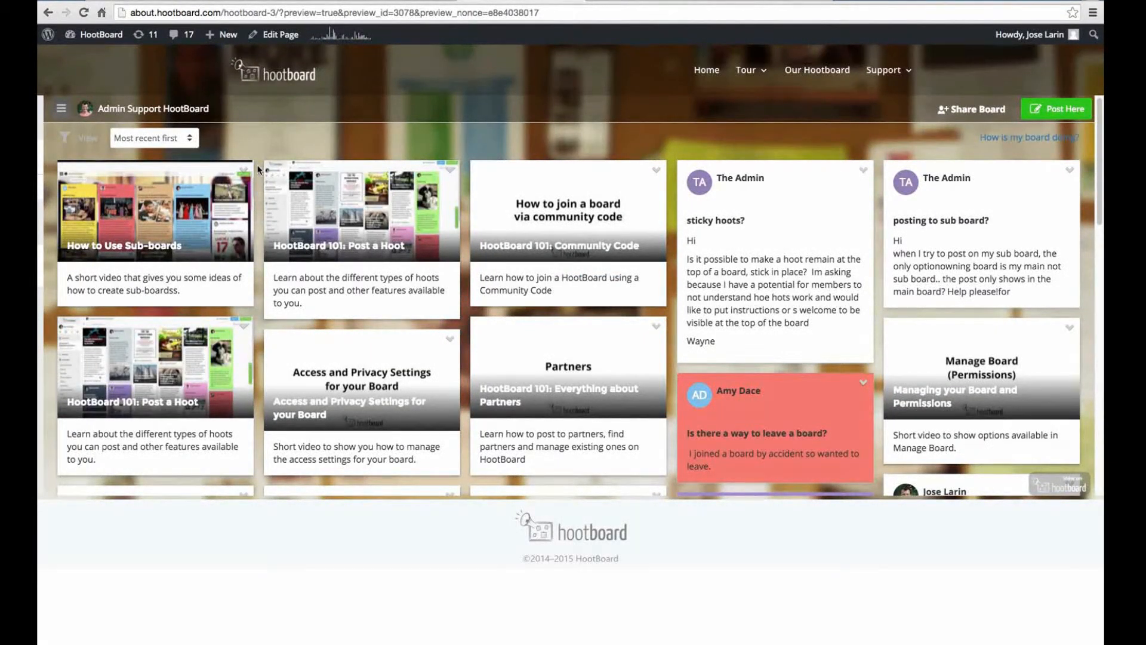
mouse_move(337, 142)
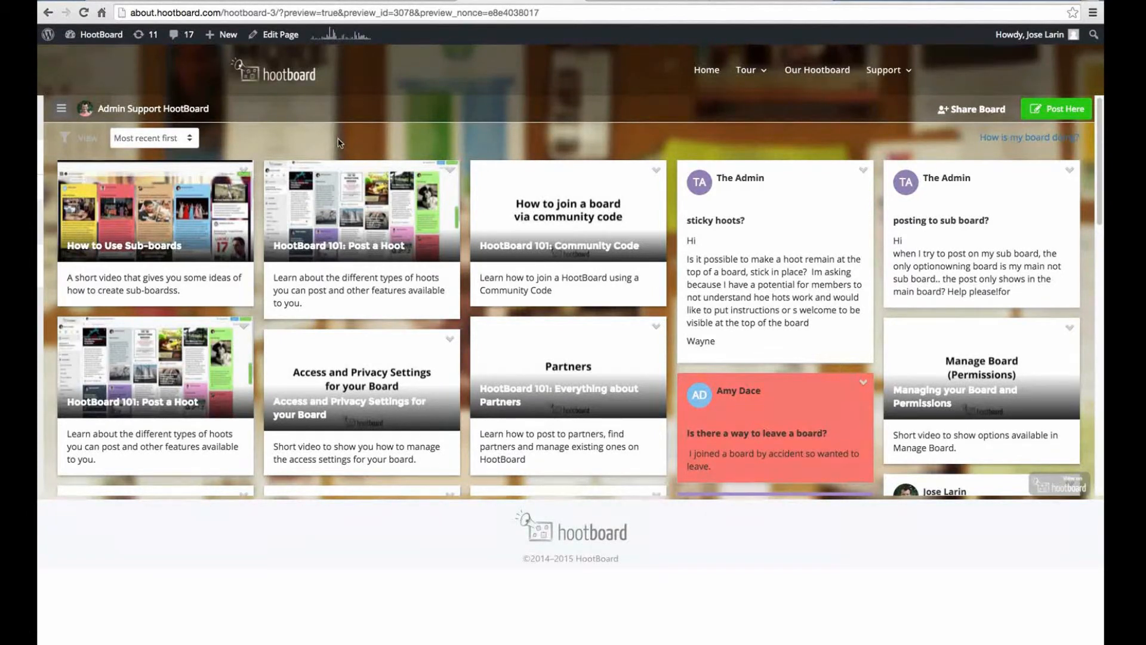
mouse_move(82, 370)
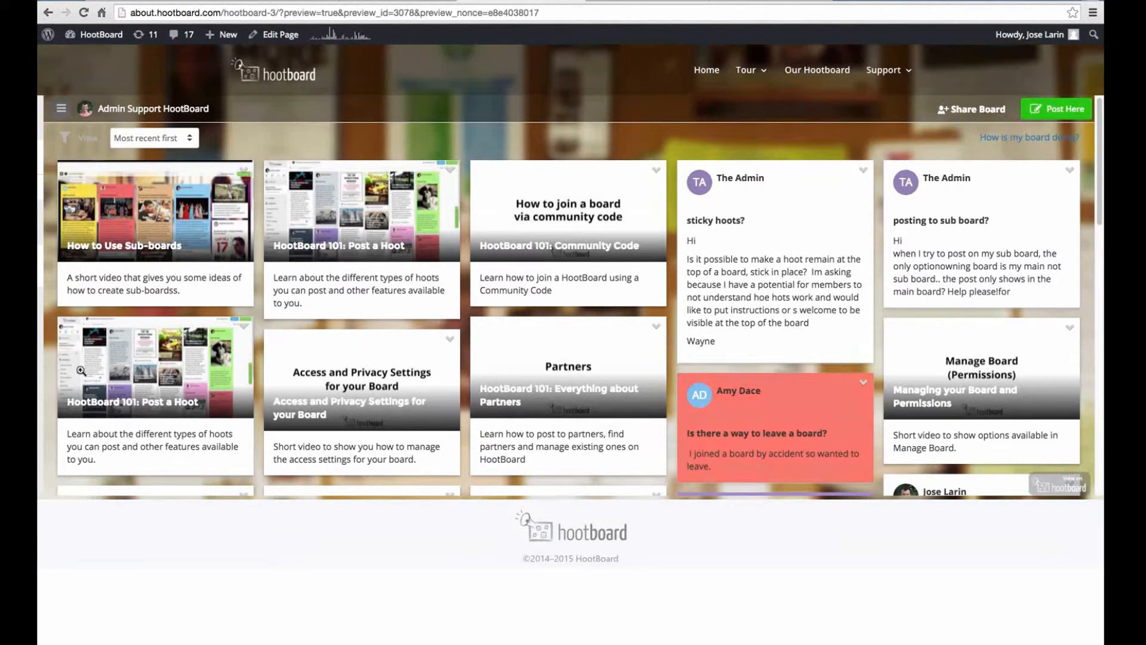
mouse_move(1073, 530)
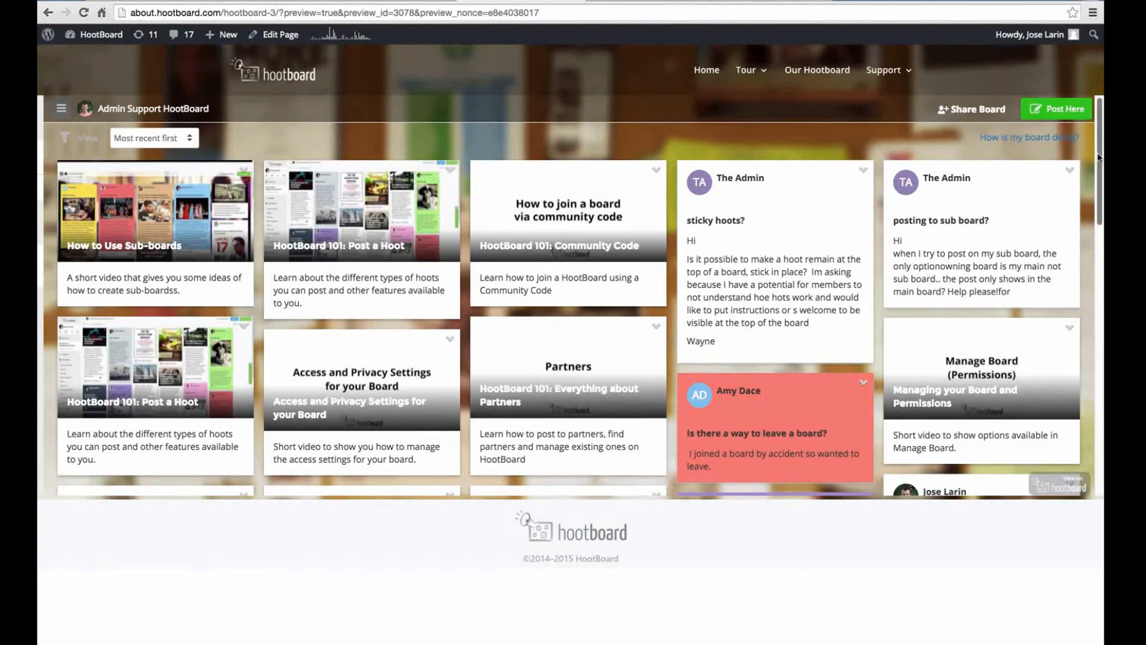
scroll("down", 3)
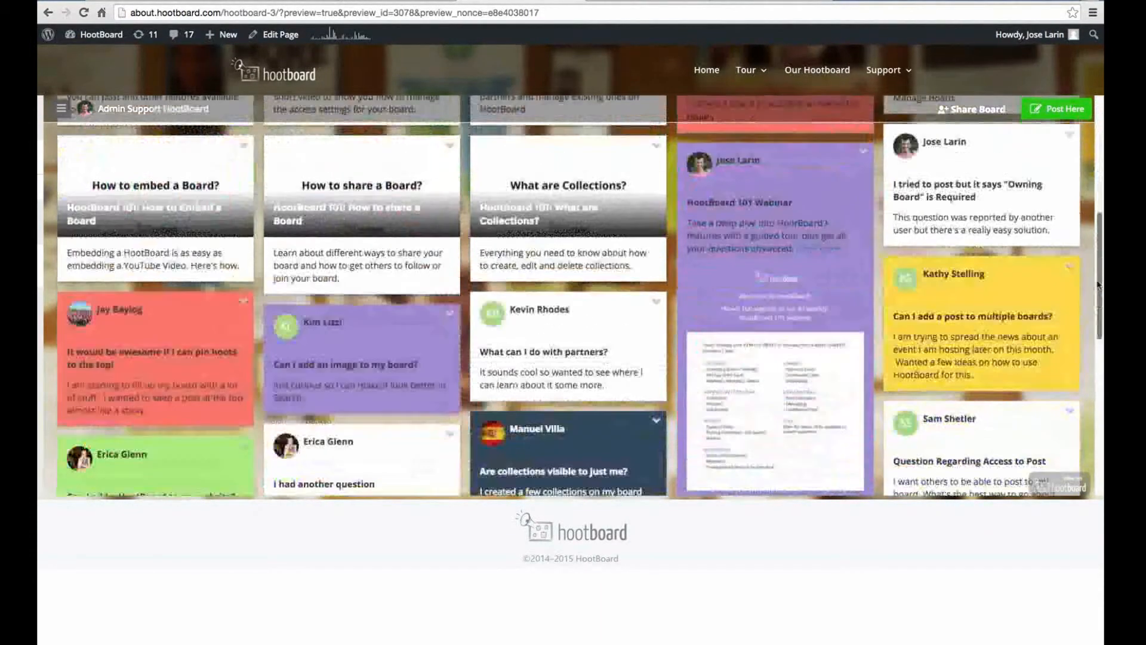